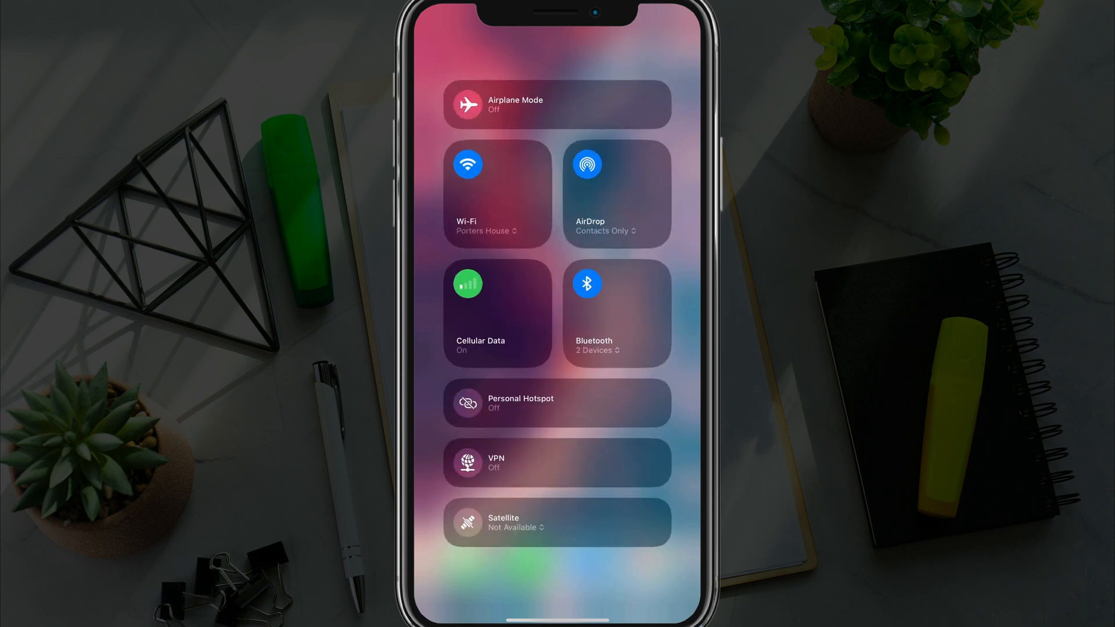
# Dismiss the expanded Control Center panel to return to the home screen
pyautogui.click(586, 284)
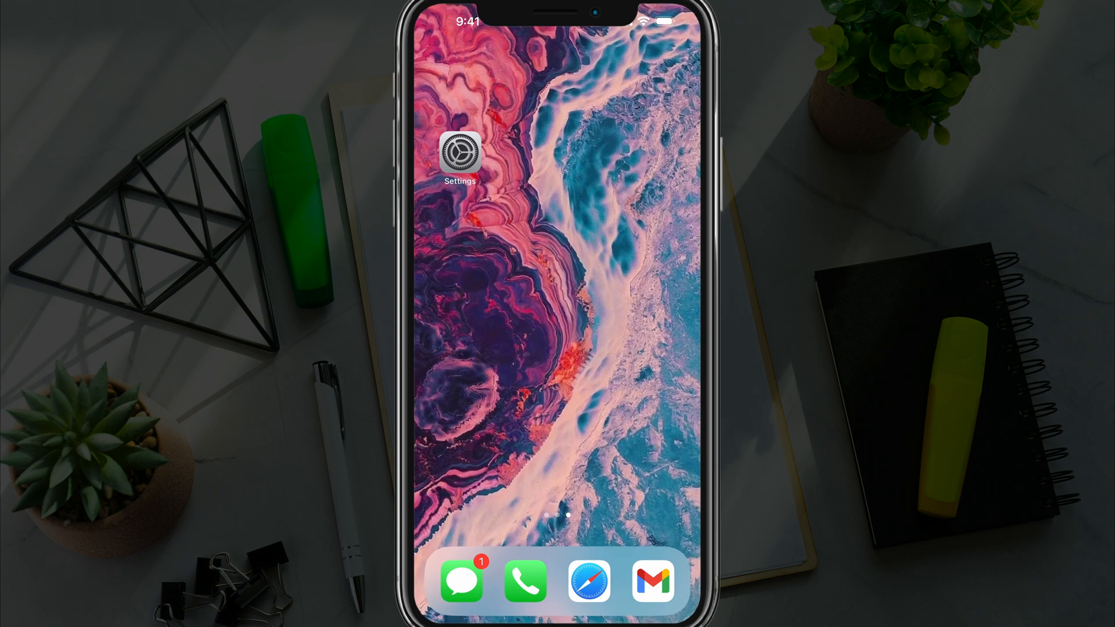
# Open Settings and go to the CarPlay page under General
pyautogui.click(460, 151)
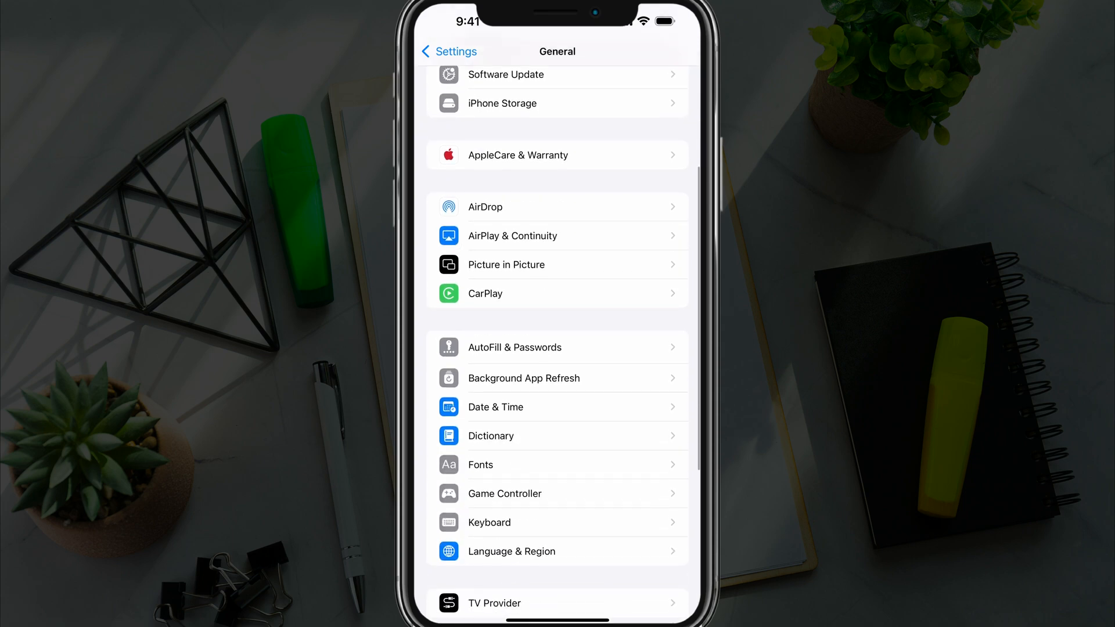
pyautogui.click(557, 293)
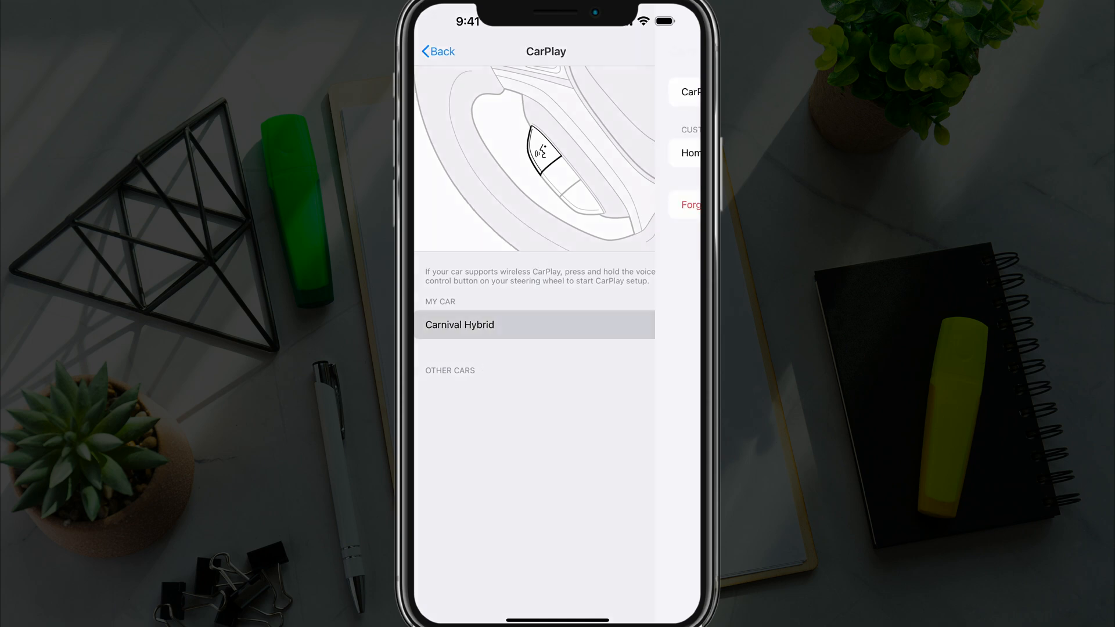
# Forget the Carnival Hybrid car and confirm the removal
pyautogui.click(534, 325)
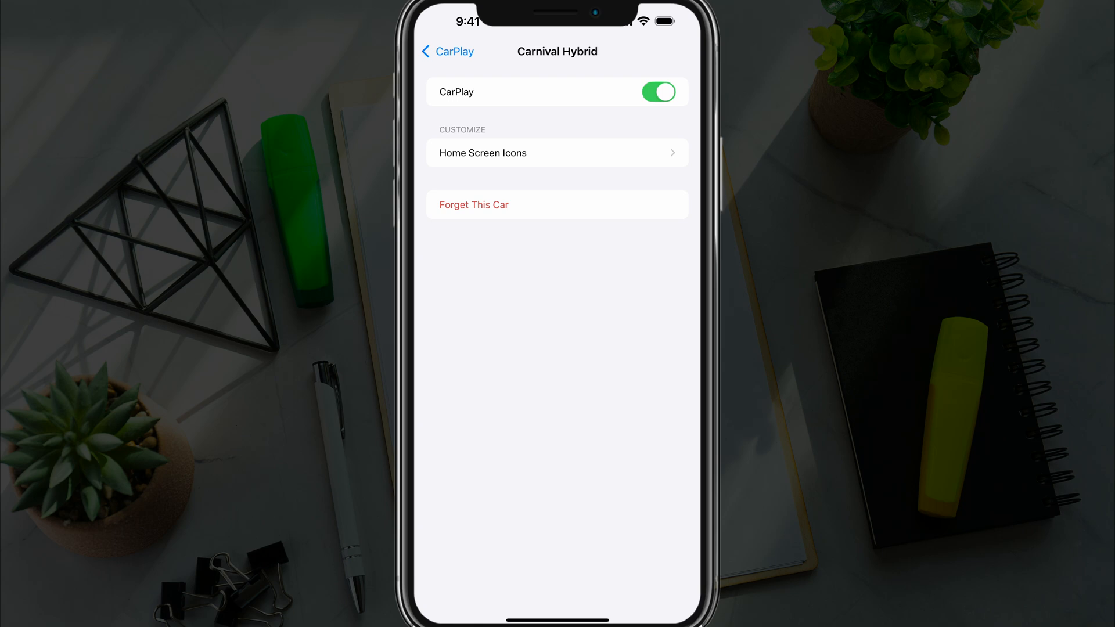
pyautogui.click(558, 205)
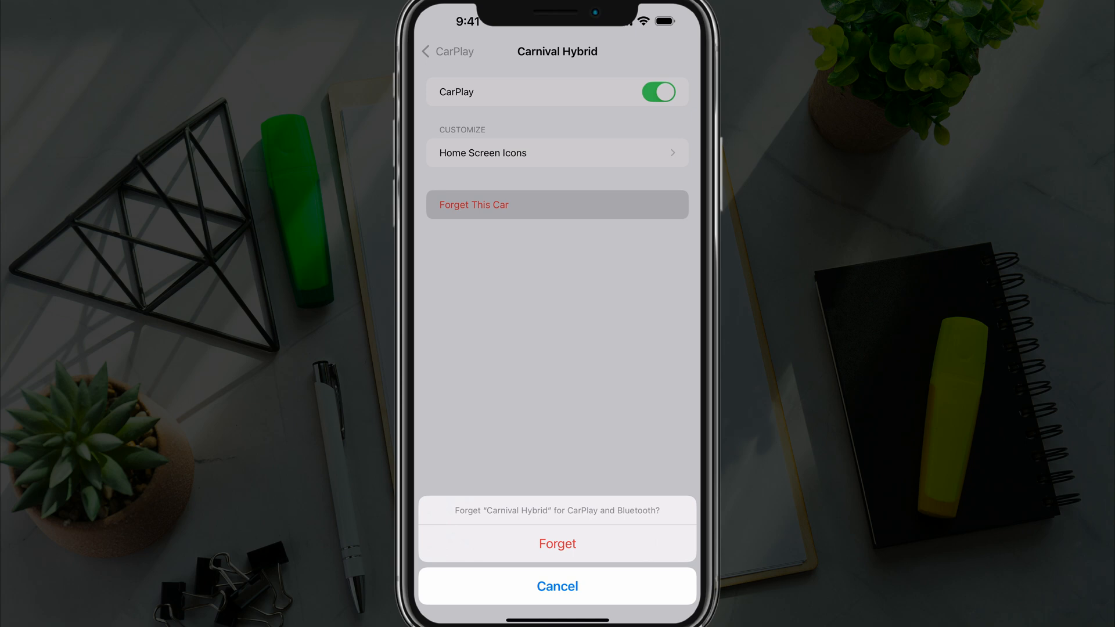
pyautogui.click(557, 586)
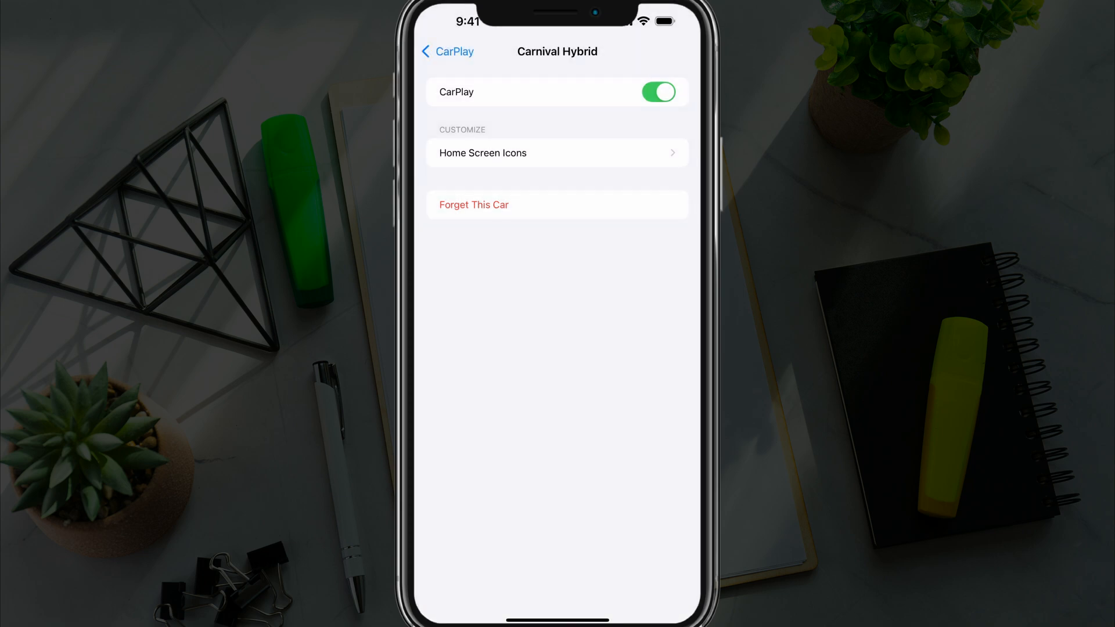
# Return to the main Settings list and open Screen Time
pyautogui.click(447, 51)
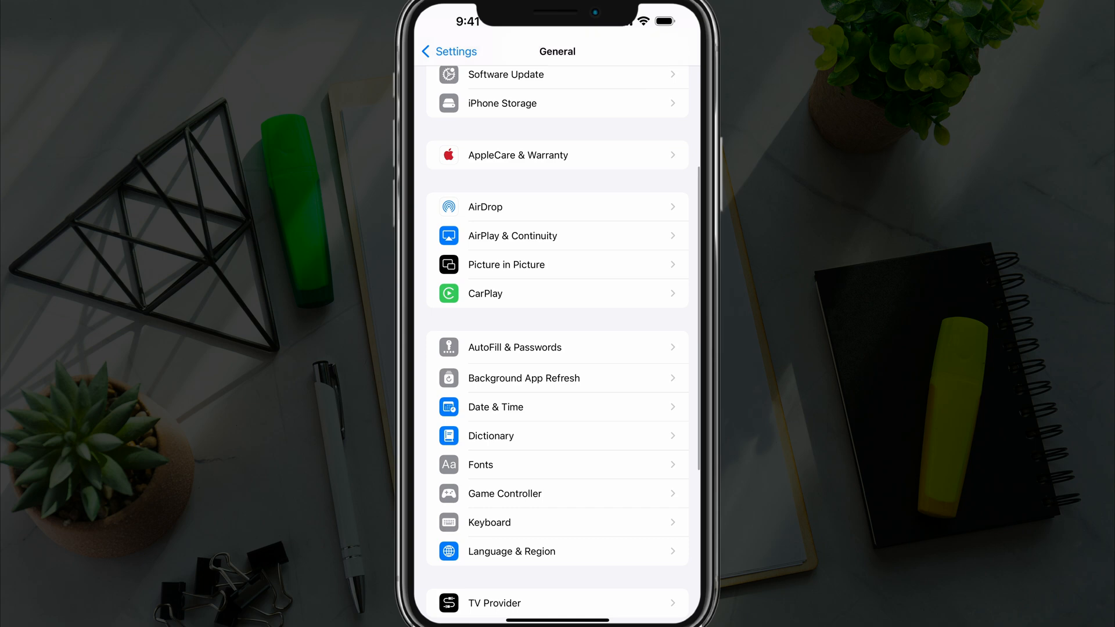
pyautogui.click(448, 51)
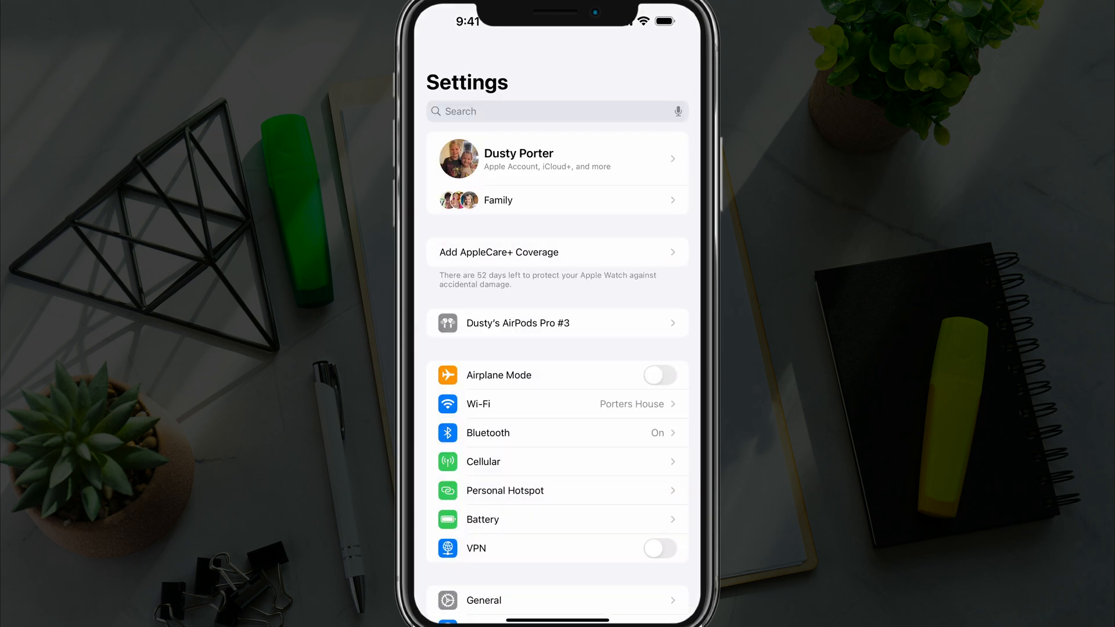
pyautogui.scroll(-3)
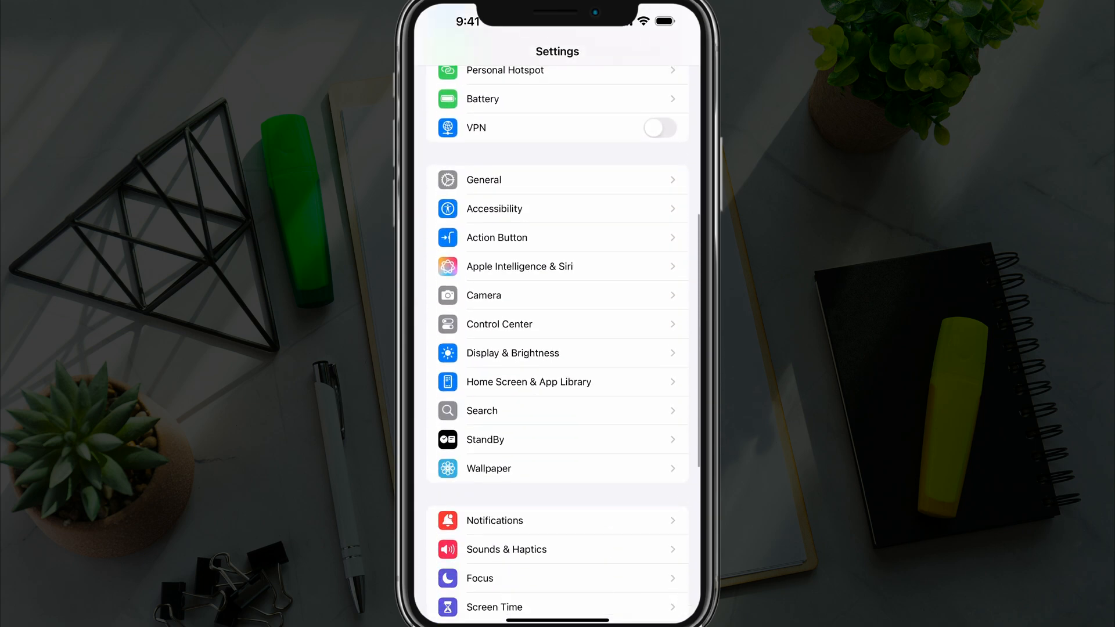
pyautogui.click(494, 606)
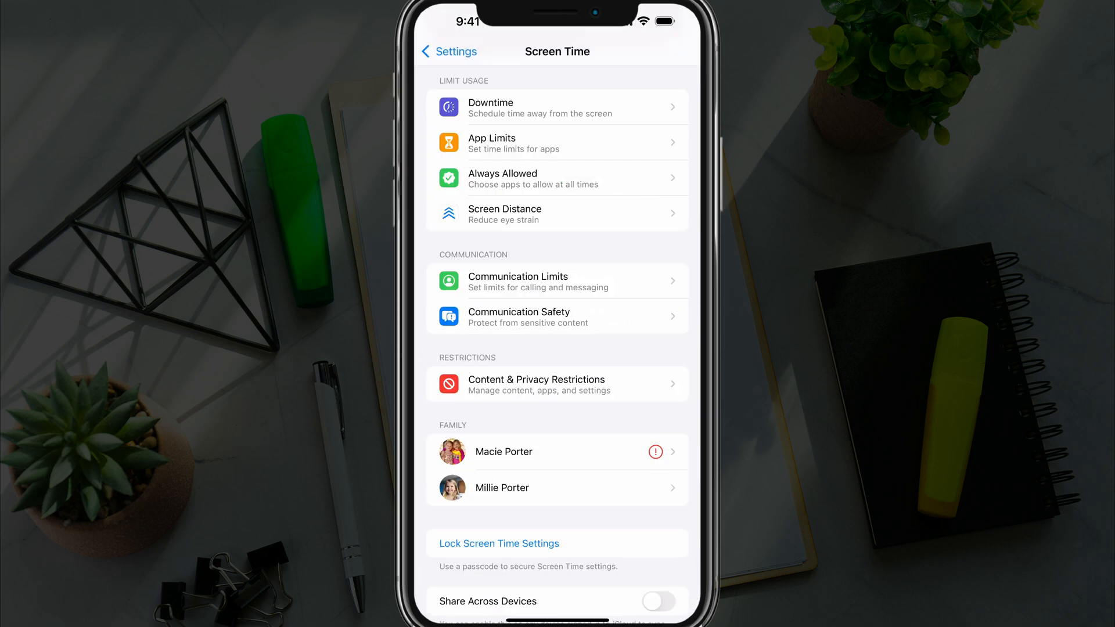
pyautogui.scroll(-3)
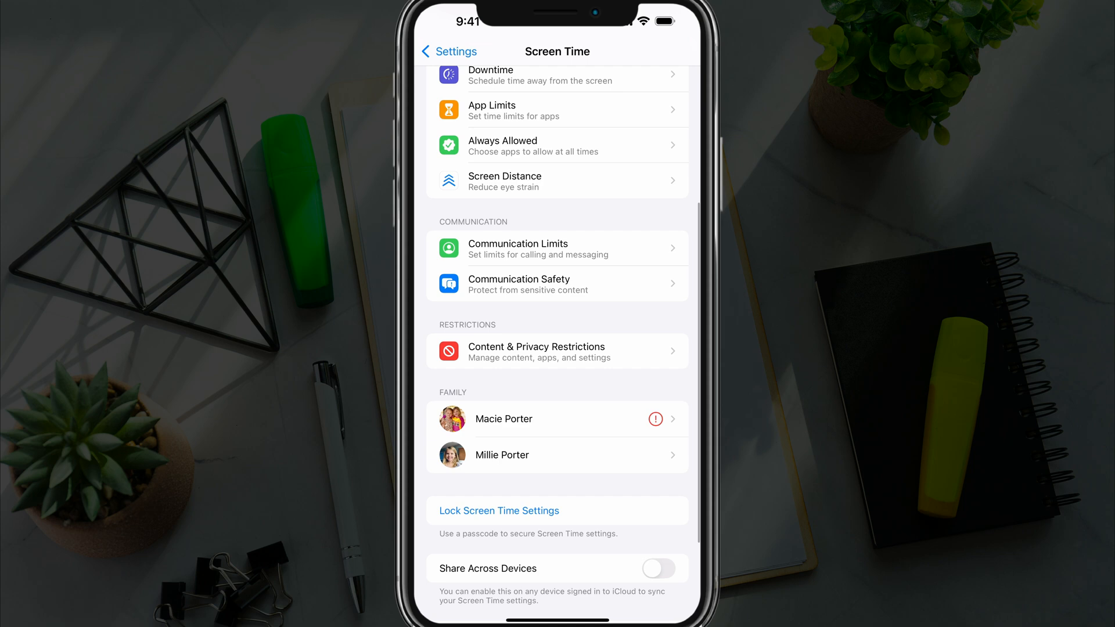
# Turn off CarPlay under Content & Privacy Restrictions' Allowed Apps & Features
pyautogui.click(557, 351)
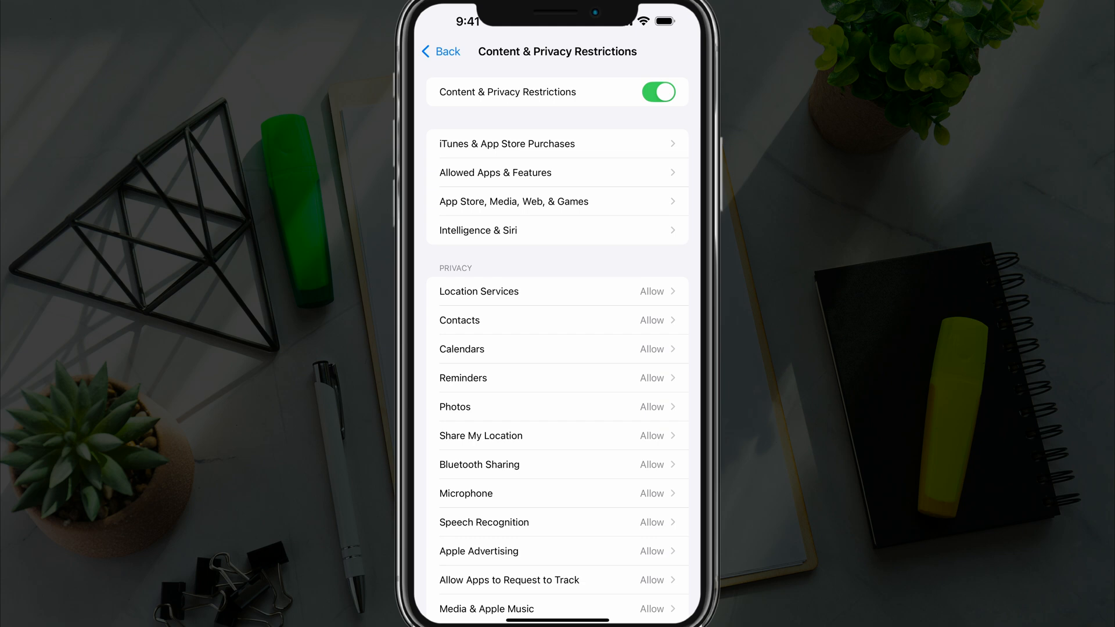
pyautogui.click(496, 172)
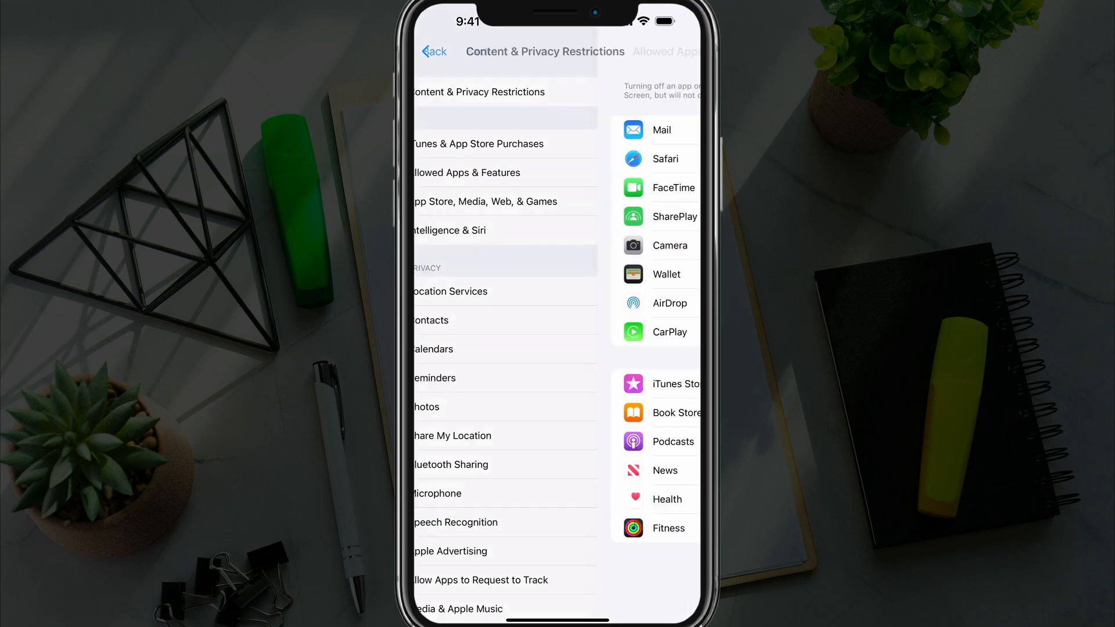
pyautogui.click(467, 172)
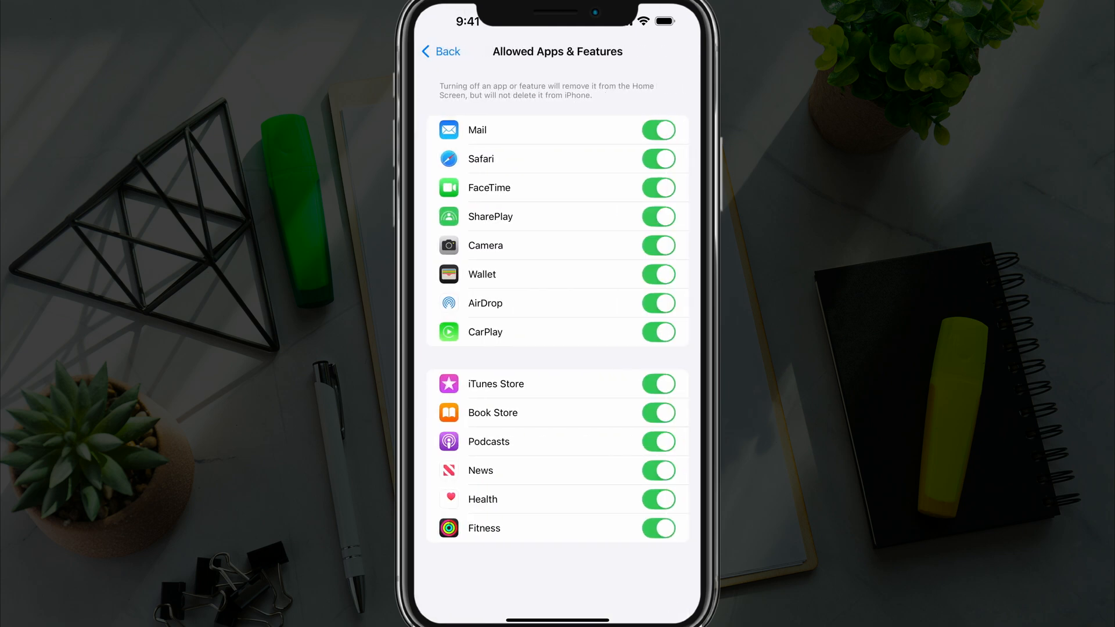
pyautogui.click(656, 332)
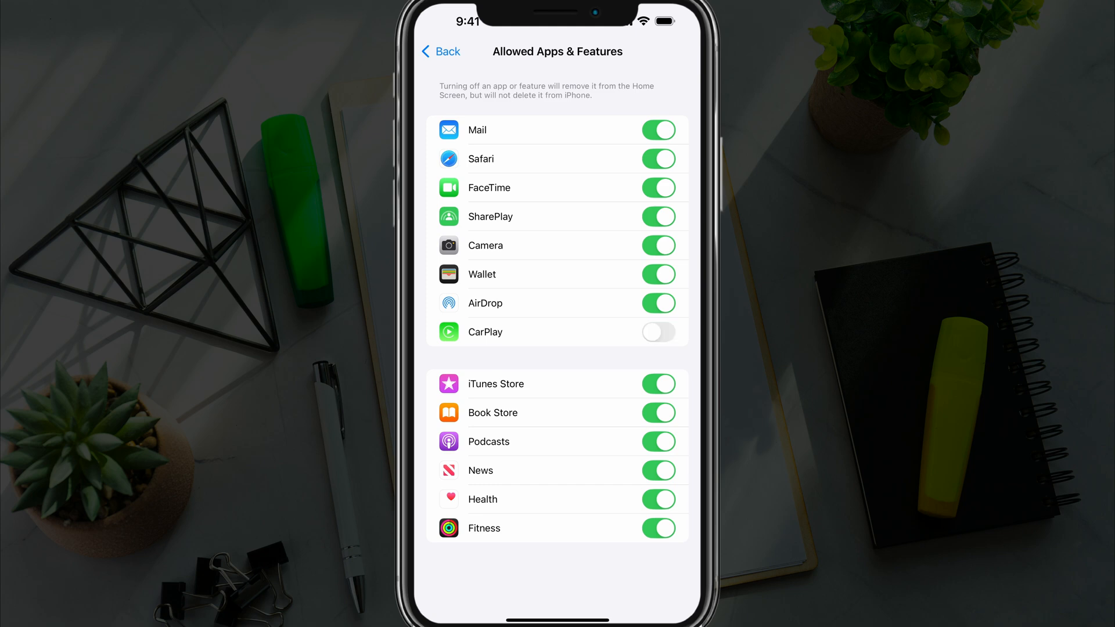